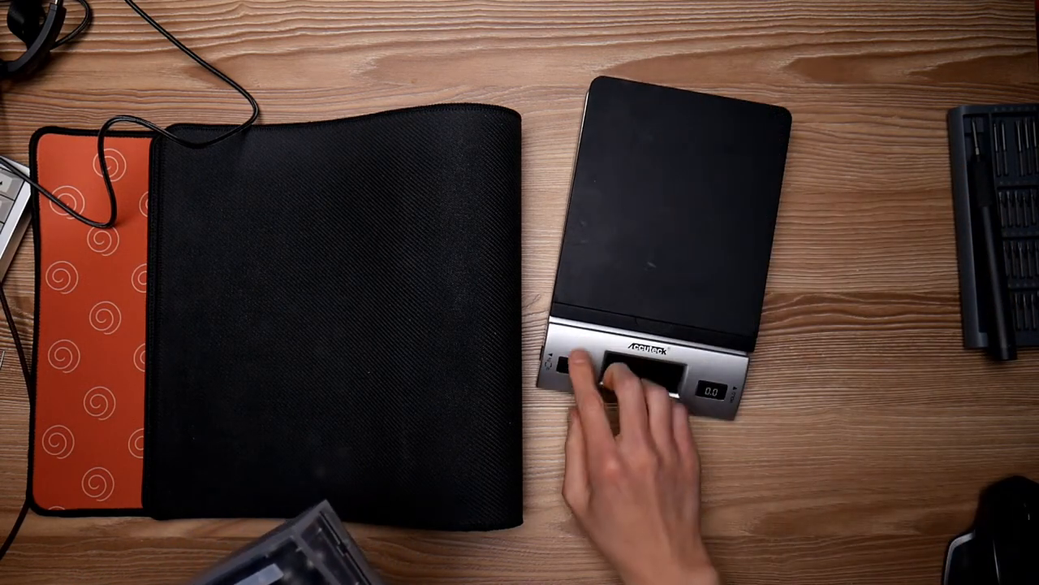
pyautogui.click(572, 367)
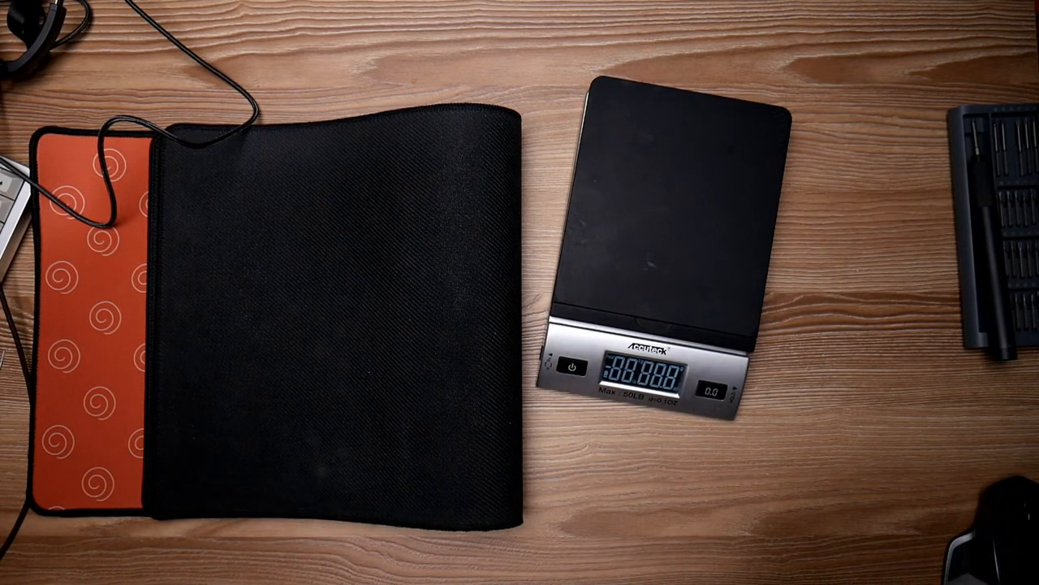